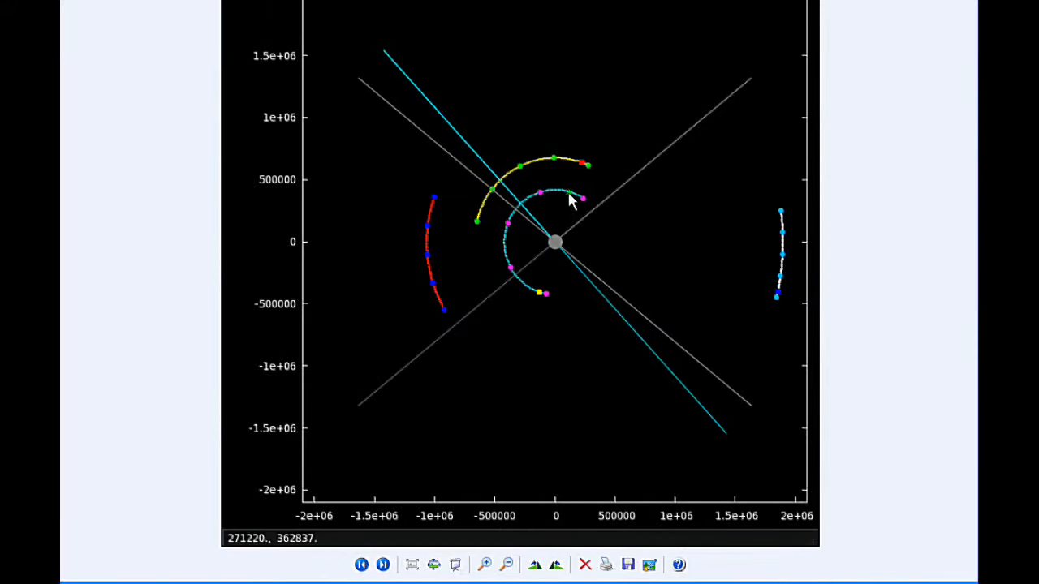
mouse_move(588, 172)
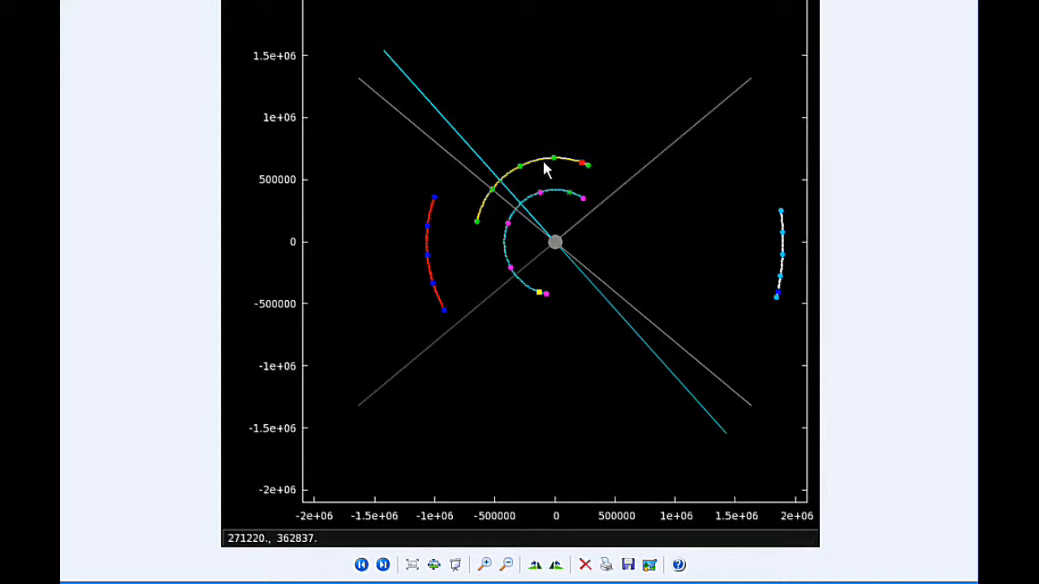
mouse_move(422, 224)
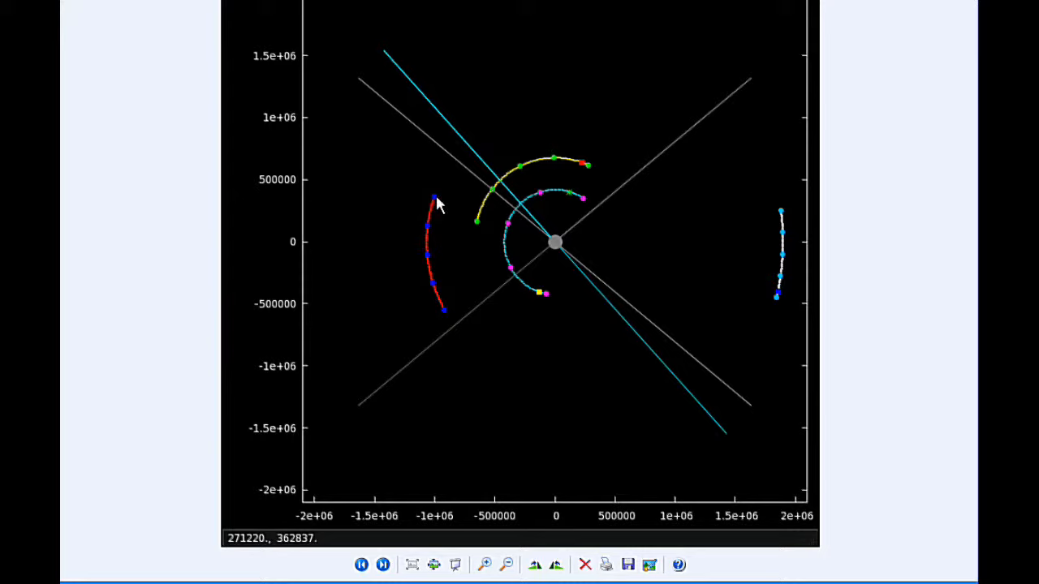
mouse_move(442, 305)
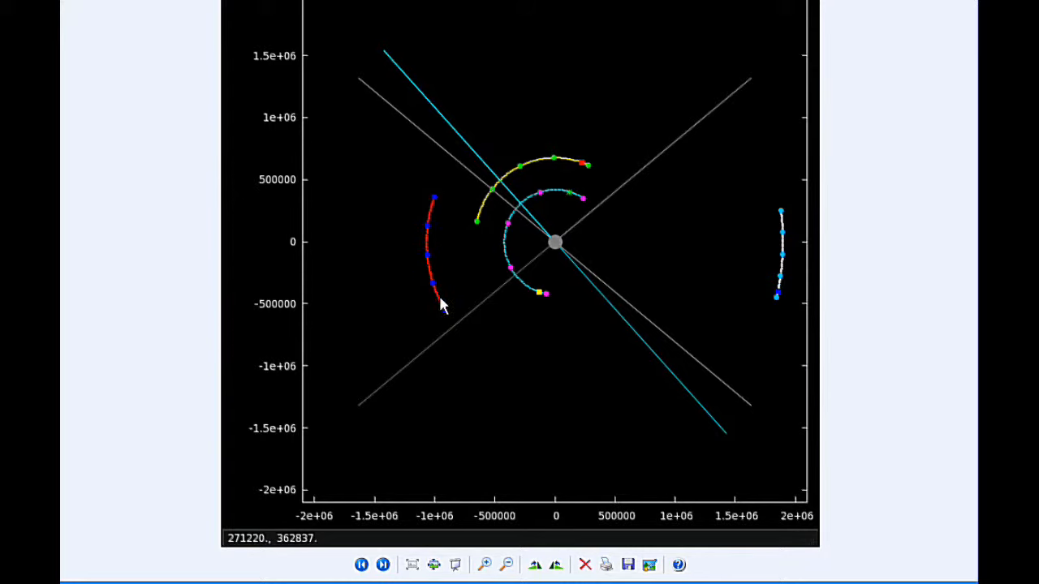
mouse_move(780, 301)
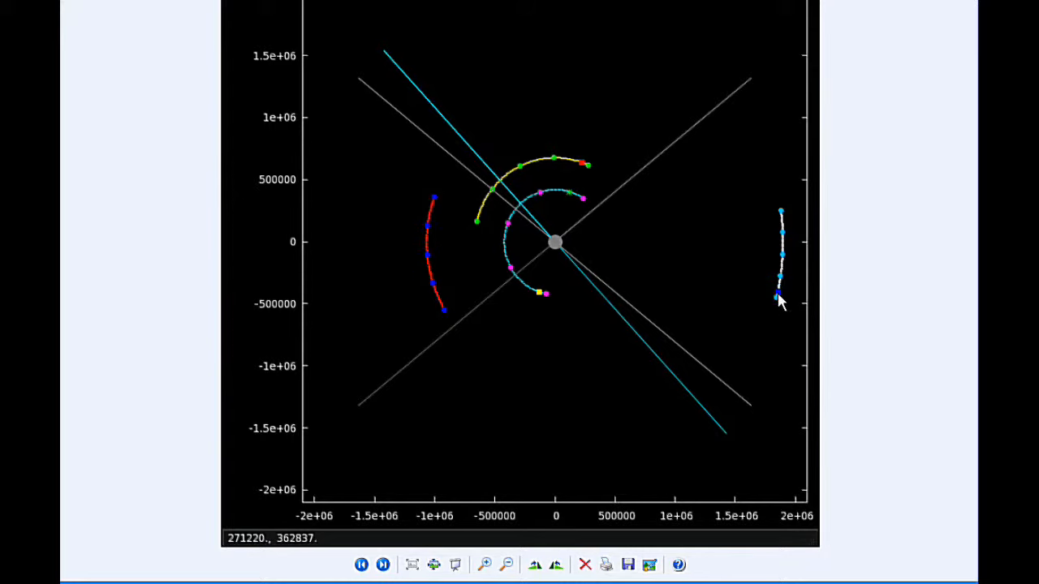
mouse_move(776, 276)
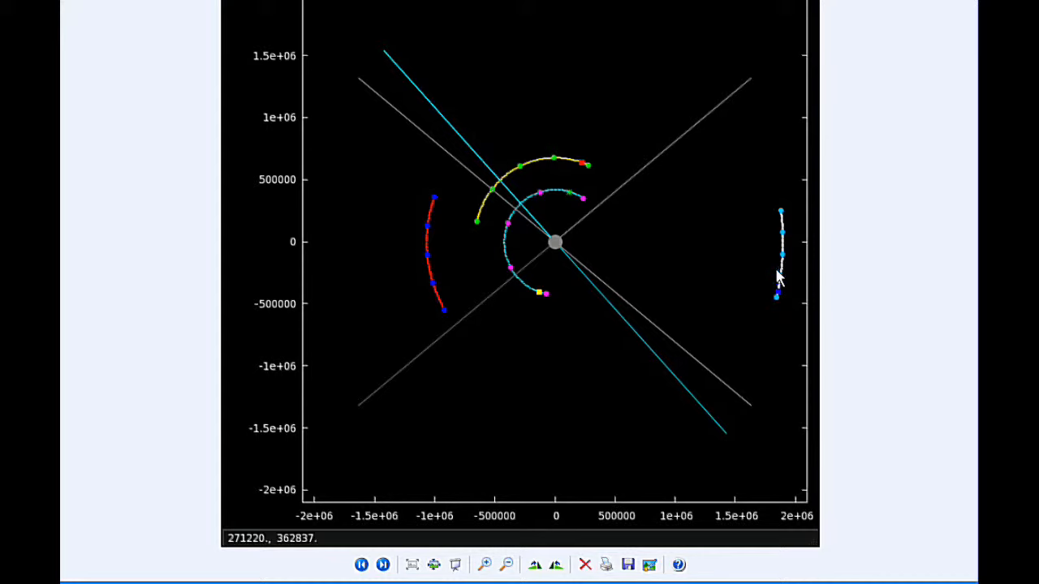
mouse_move(781, 218)
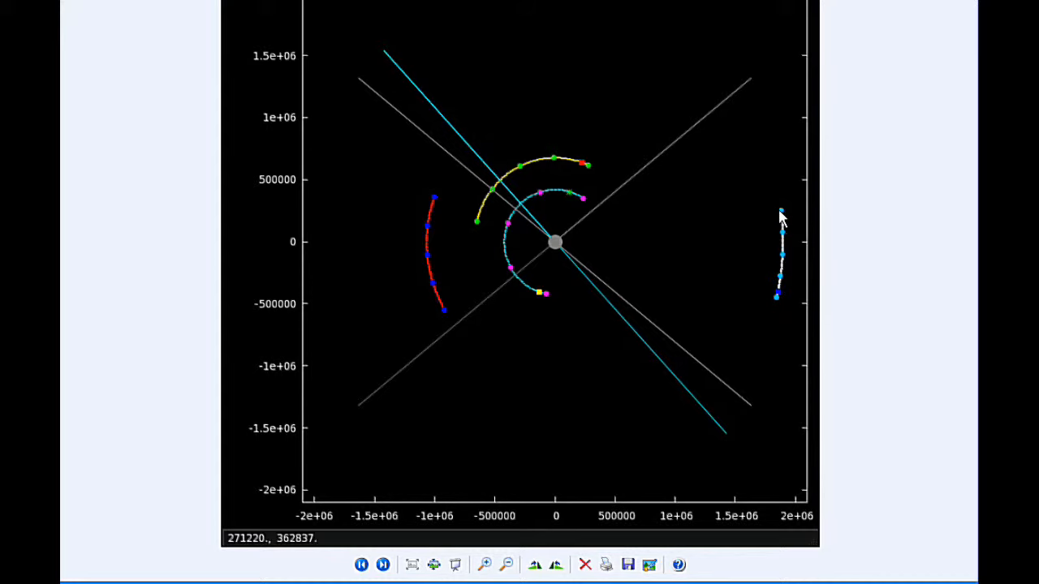
mouse_move(669, 221)
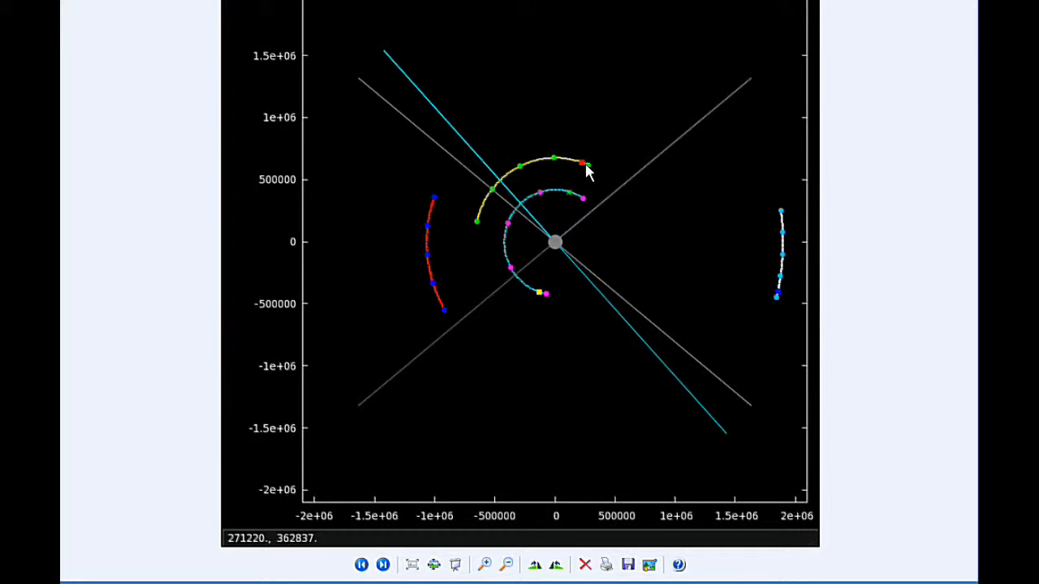
mouse_move(584, 166)
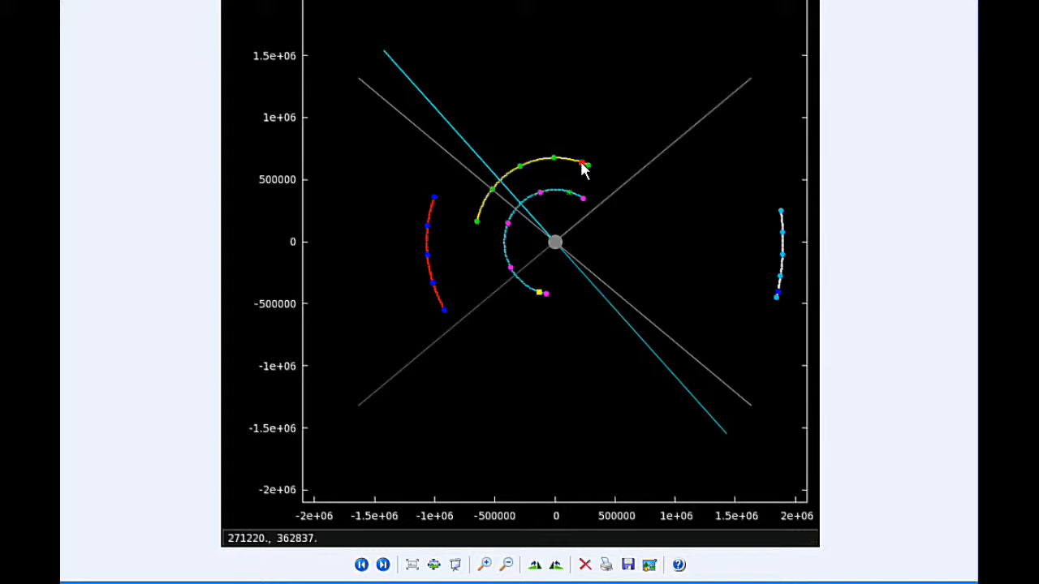
mouse_move(656, 237)
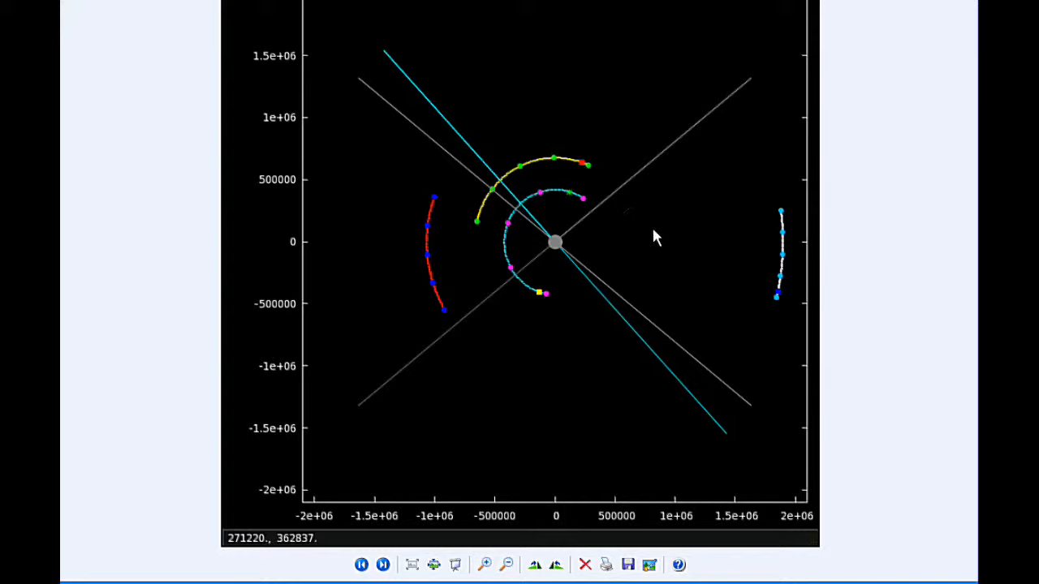
mouse_move(777, 298)
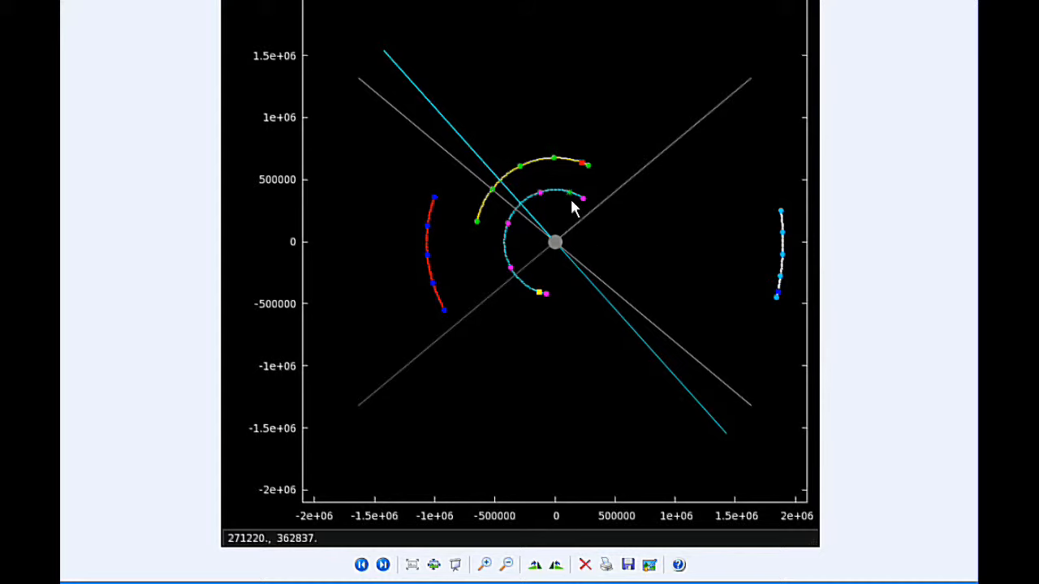
mouse_move(568, 201)
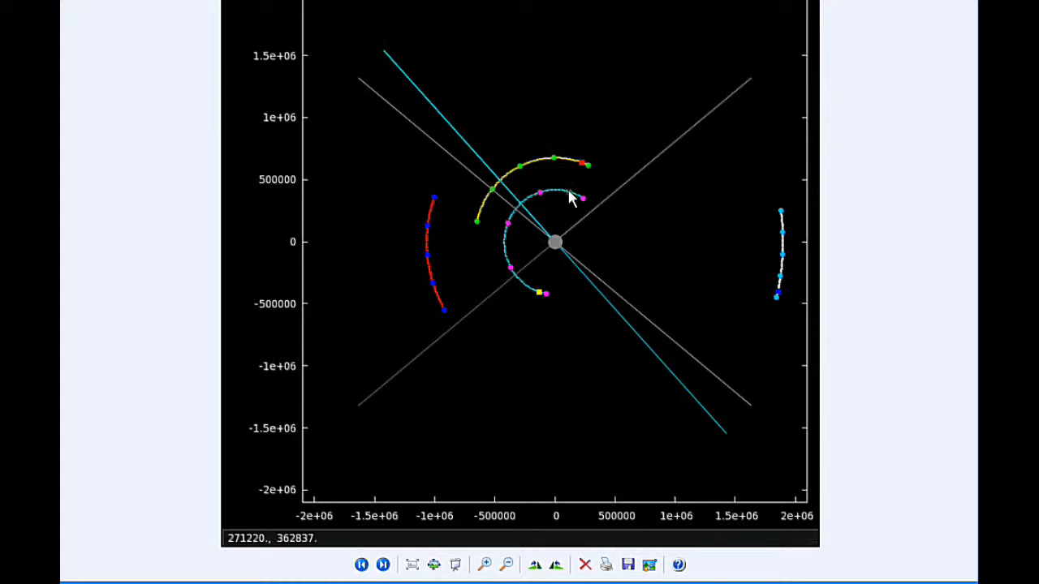
mouse_move(582, 180)
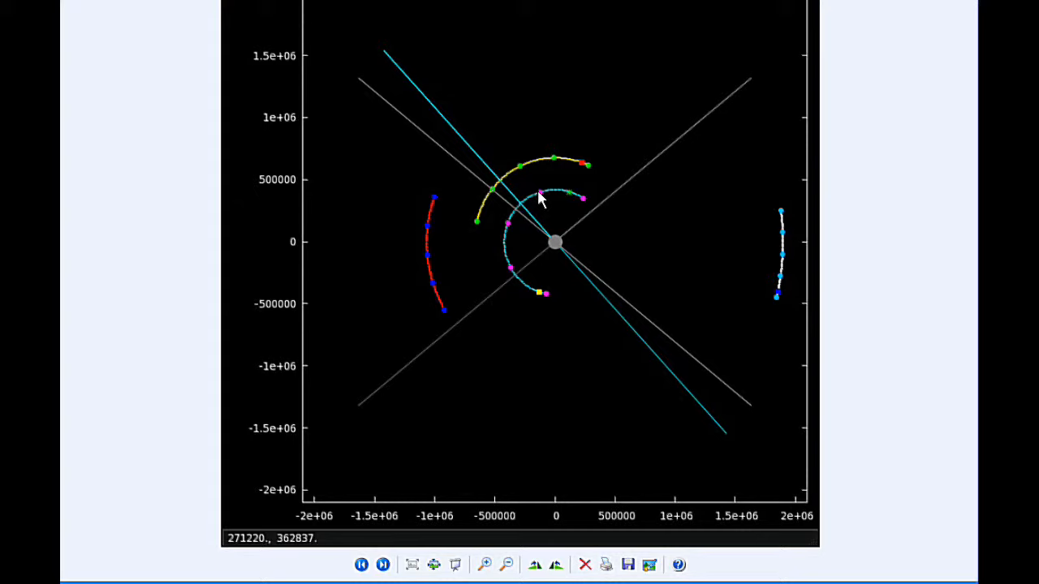
mouse_move(537, 208)
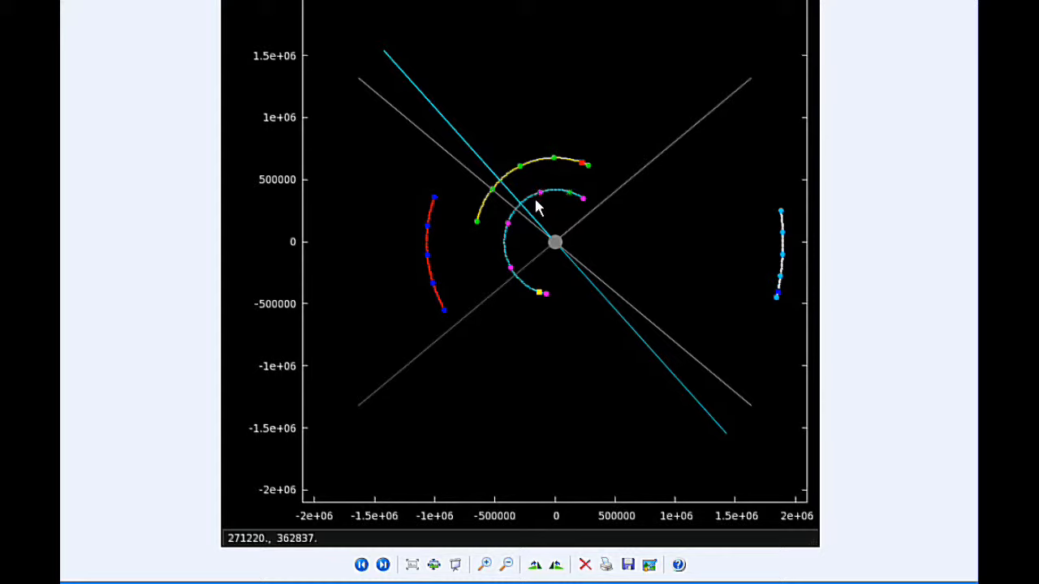
mouse_move(425, 104)
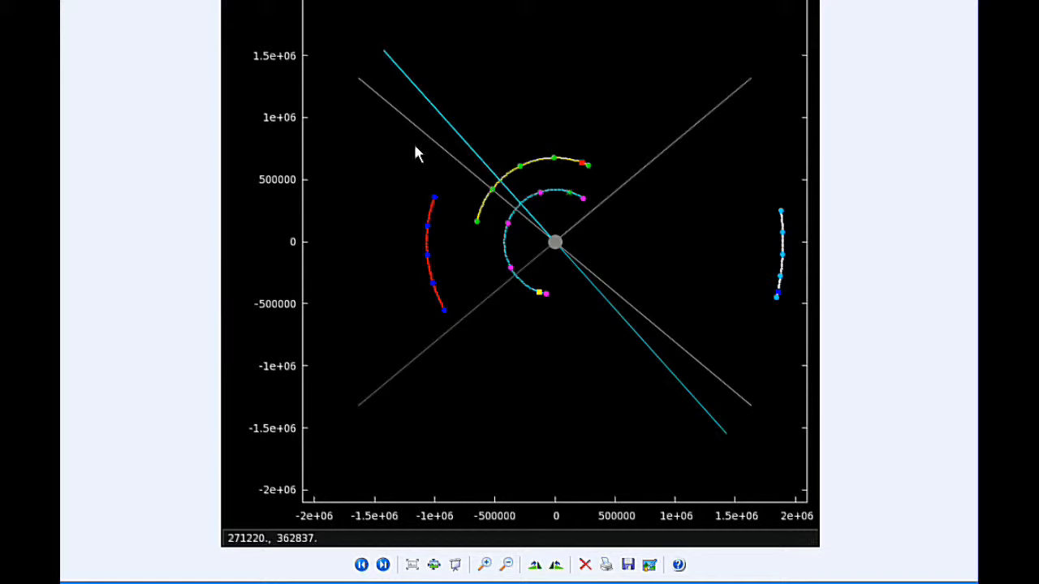
mouse_move(351, 78)
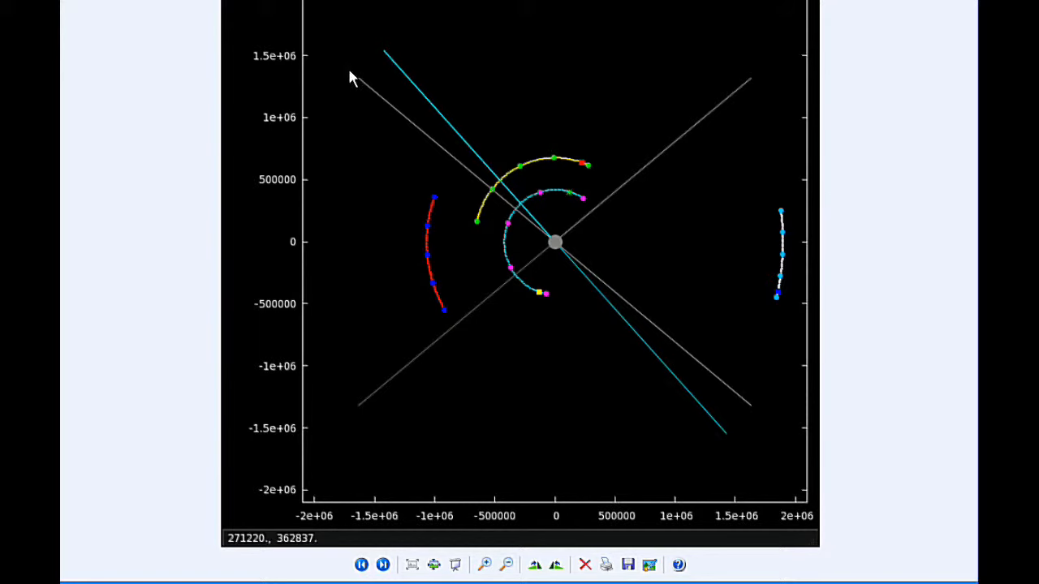
mouse_move(552, 211)
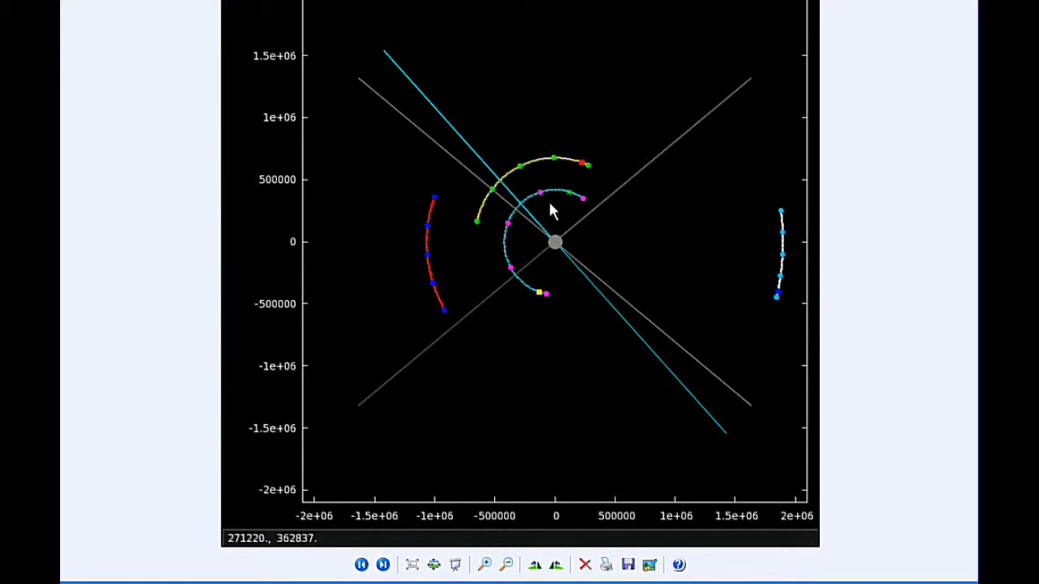
mouse_move(533, 205)
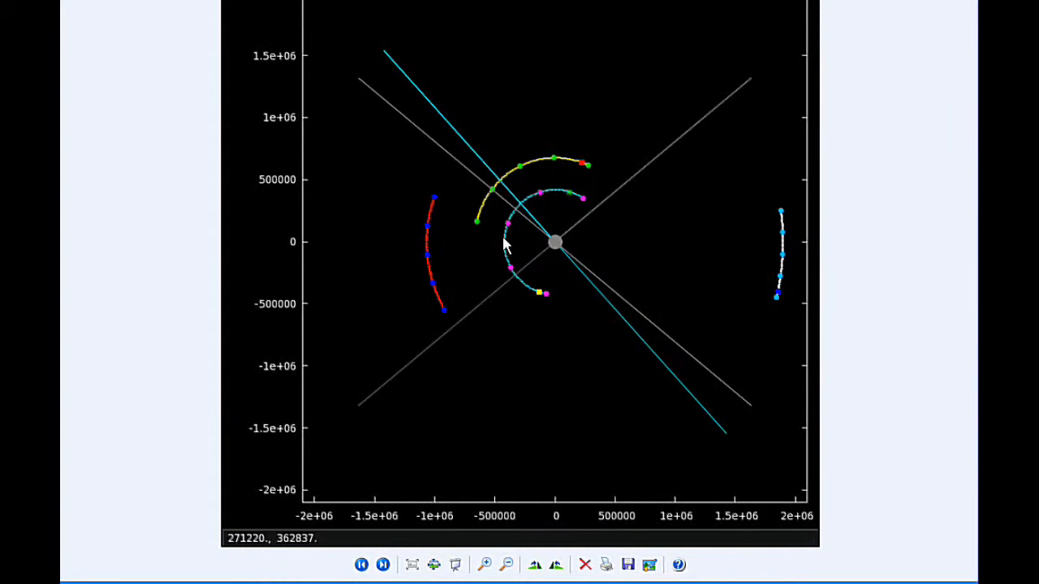
mouse_move(526, 185)
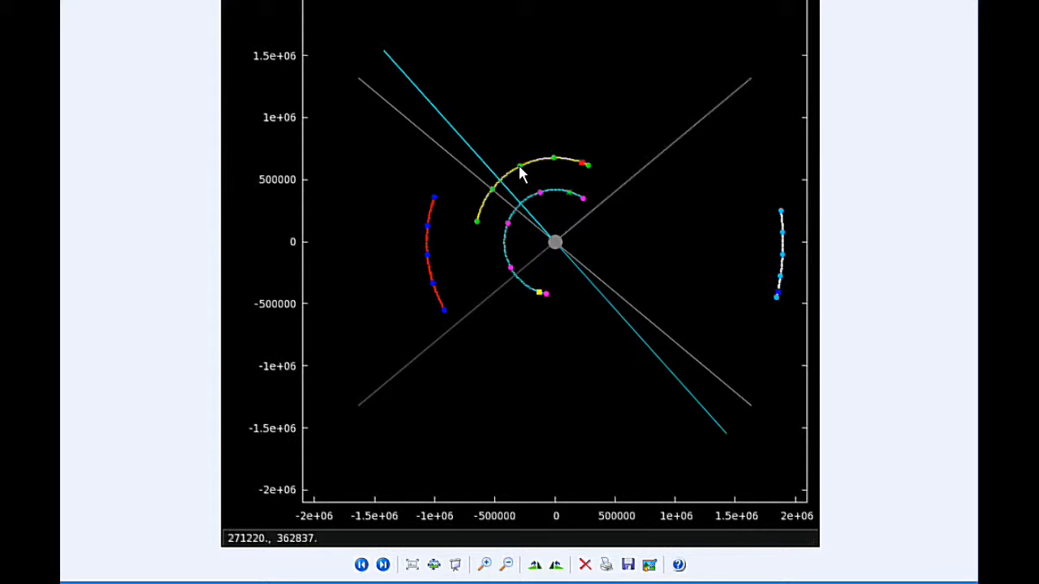
mouse_move(516, 172)
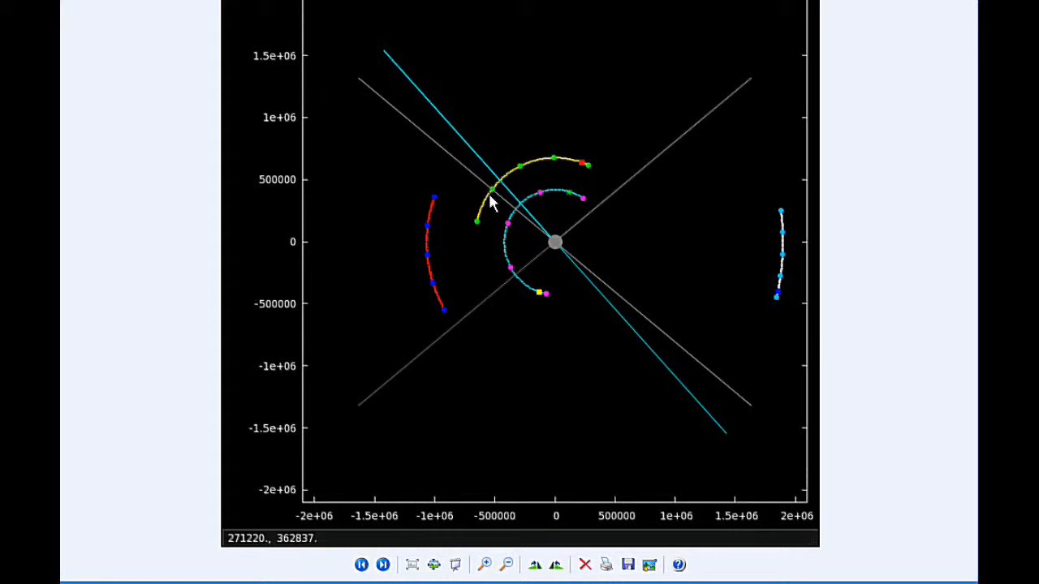
mouse_move(477, 250)
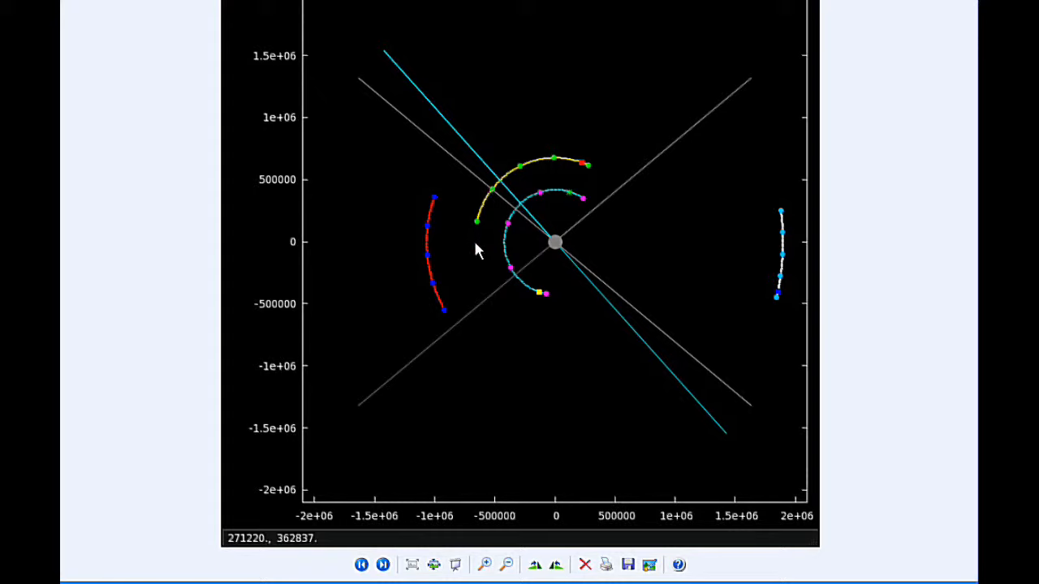
mouse_move(526, 234)
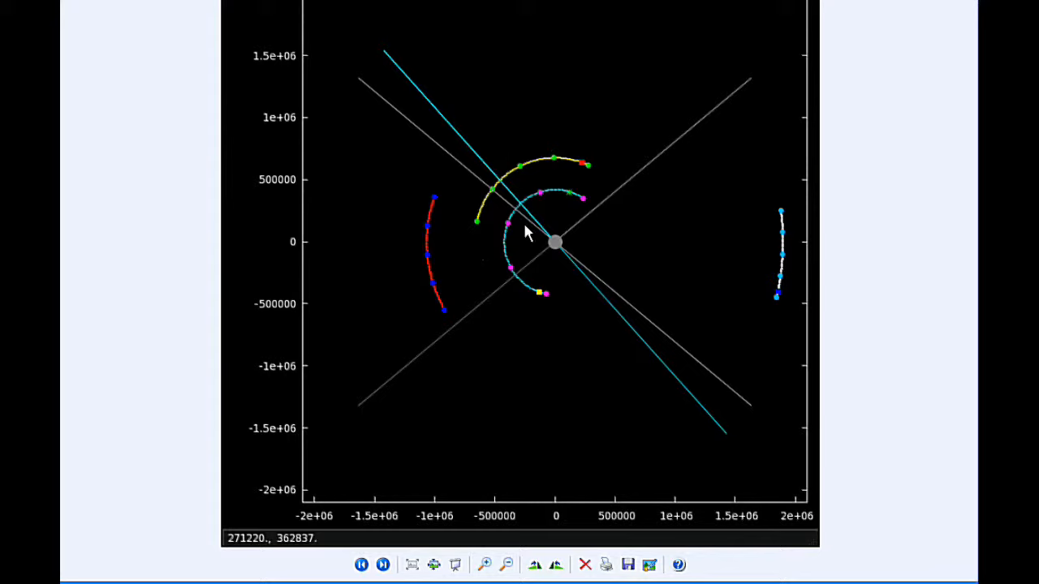
mouse_move(513, 276)
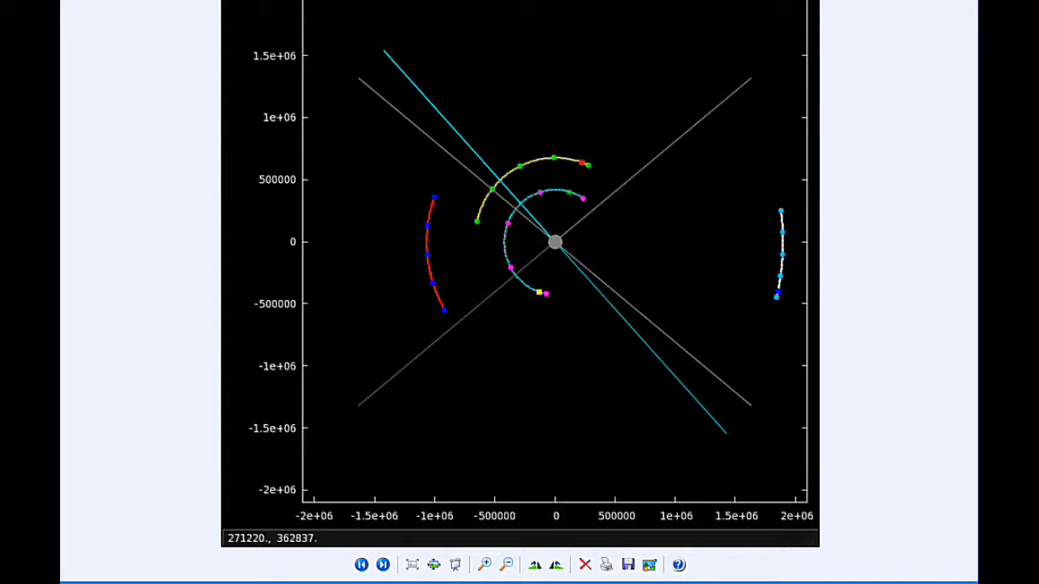
mouse_move(565, 102)
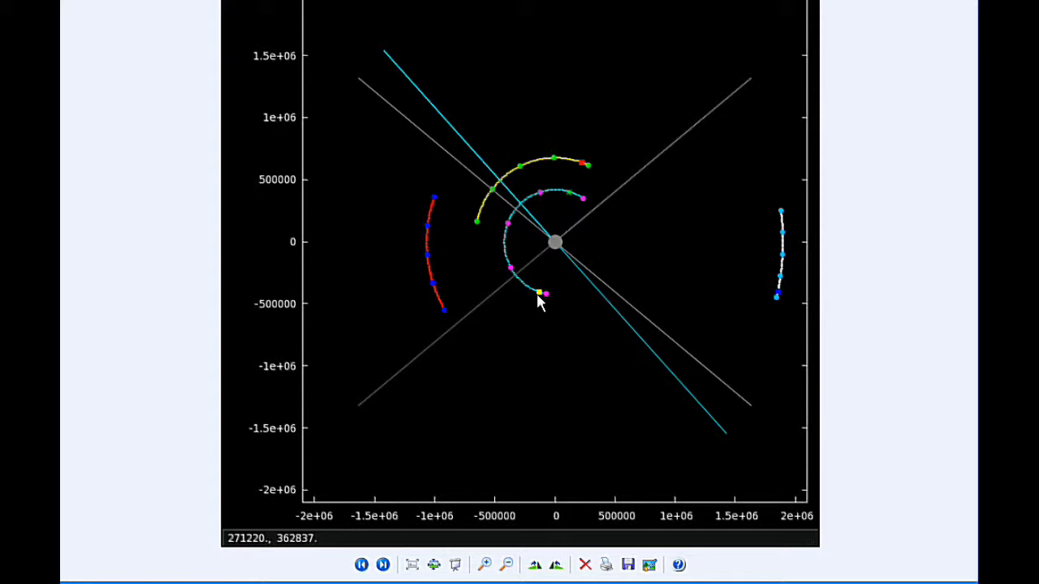
mouse_move(572, 198)
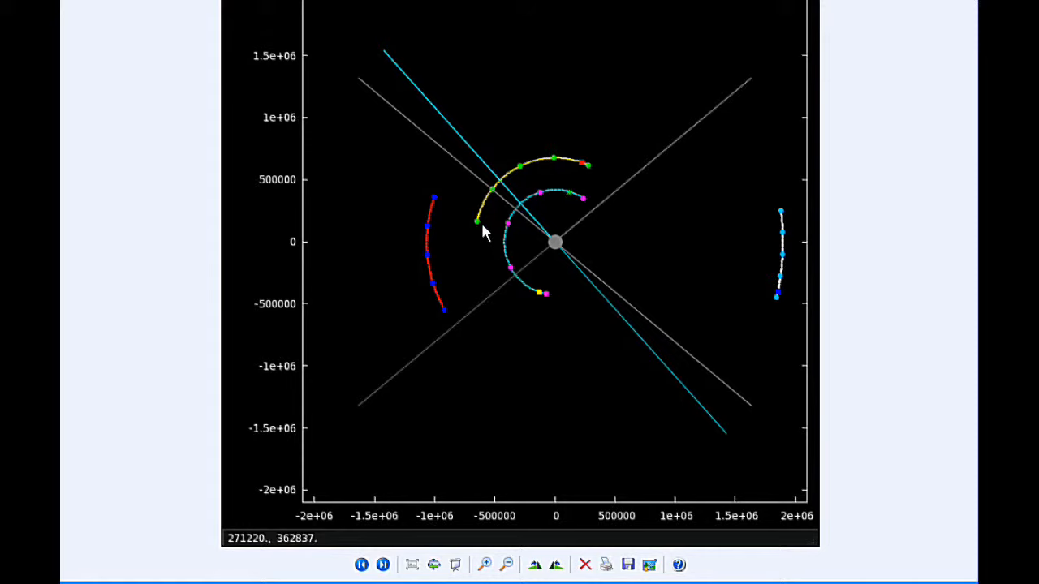
mouse_move(478, 226)
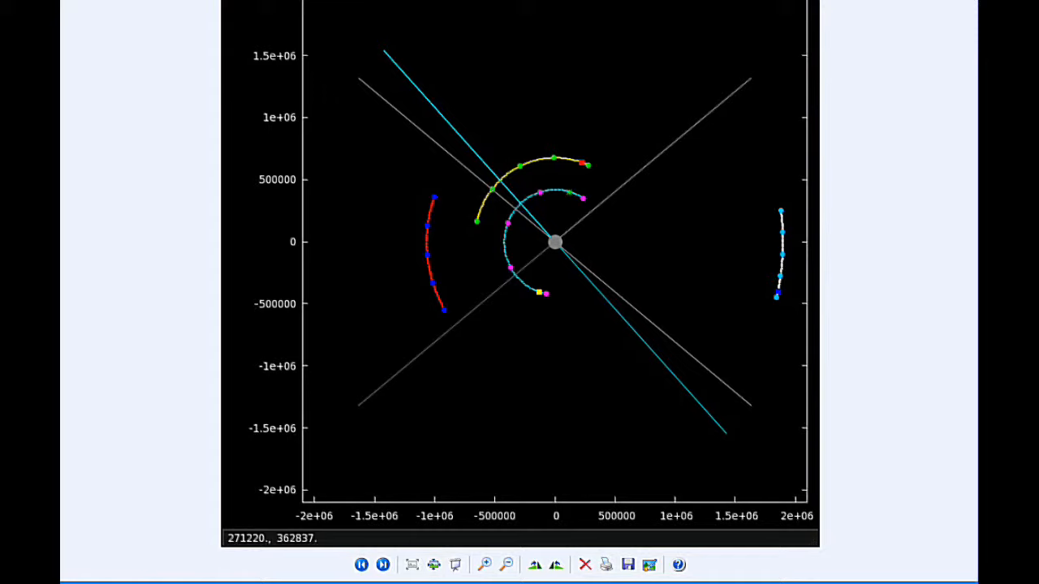
mouse_move(542, 351)
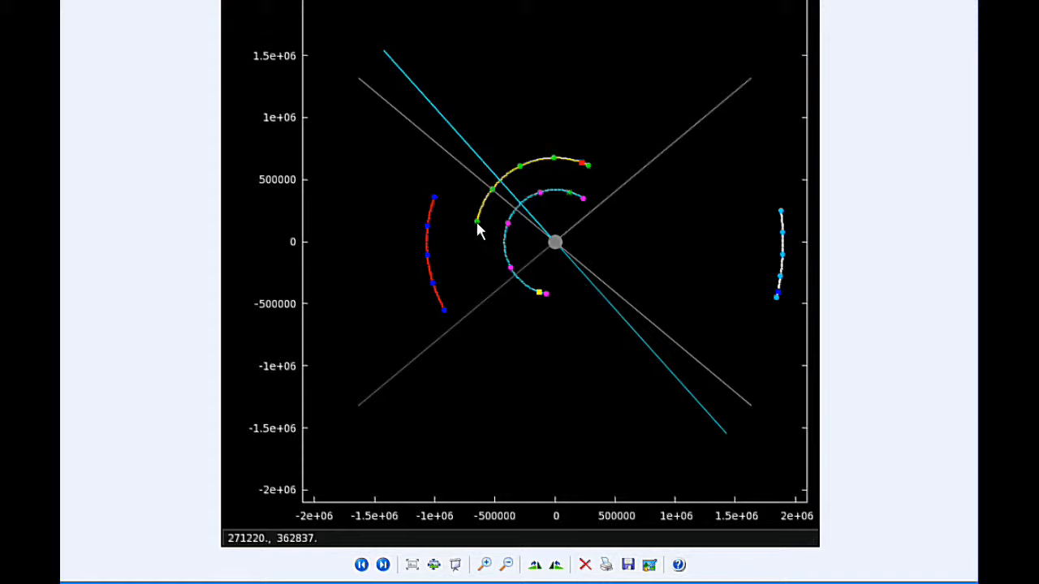
mouse_move(435, 203)
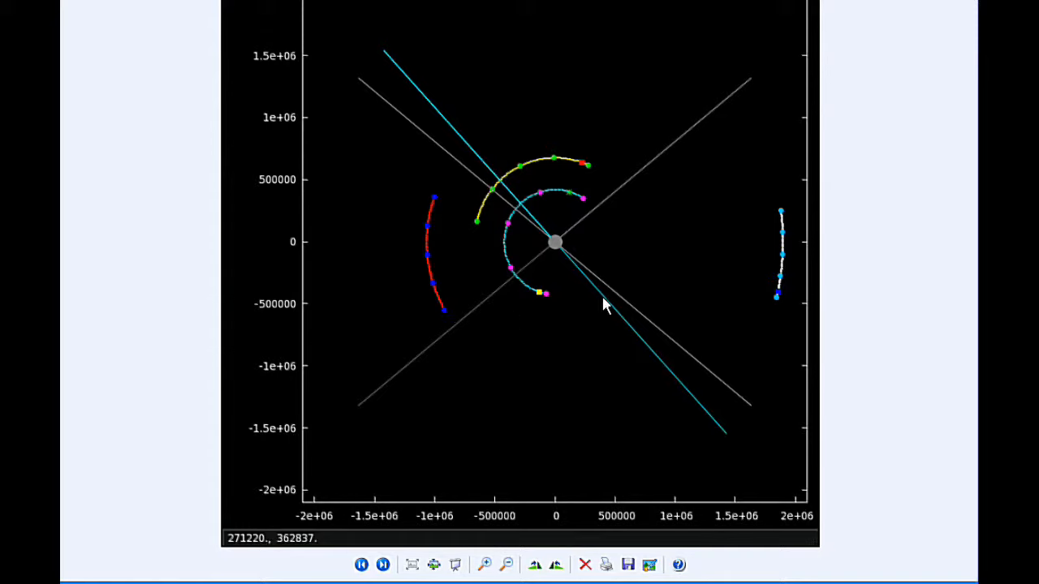
mouse_move(782, 214)
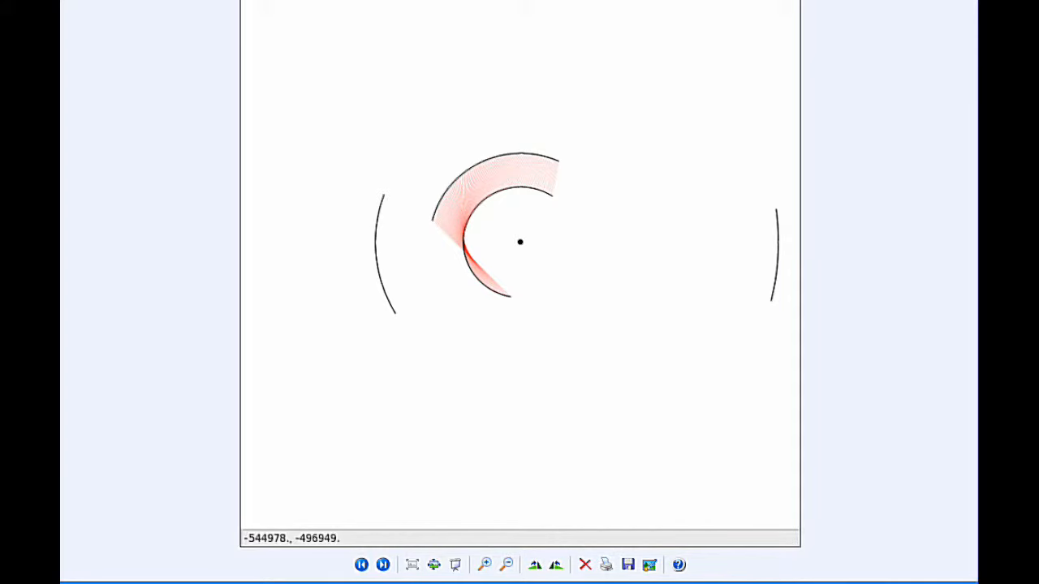
mouse_move(550, 250)
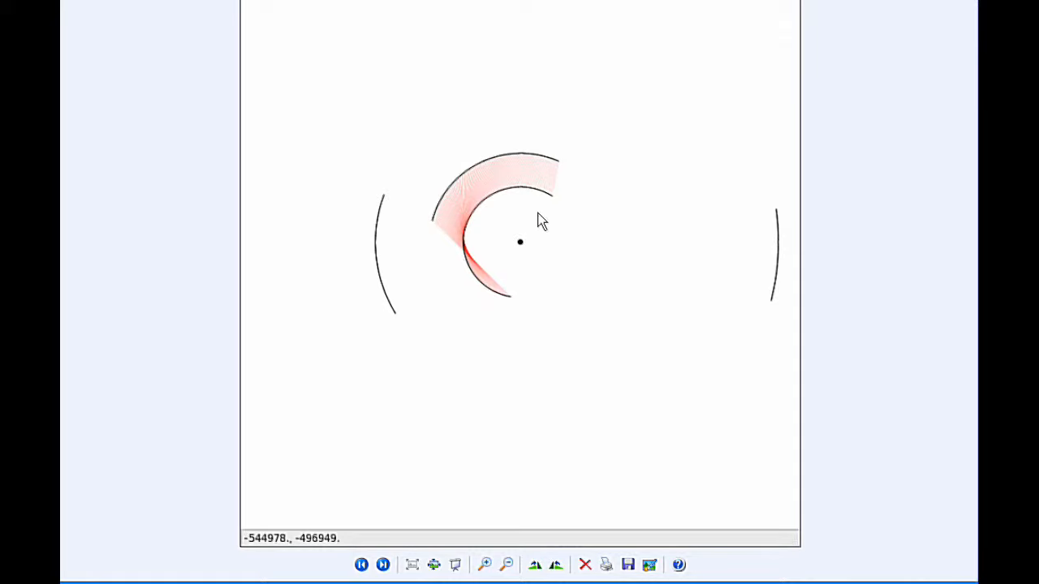
mouse_move(386, 305)
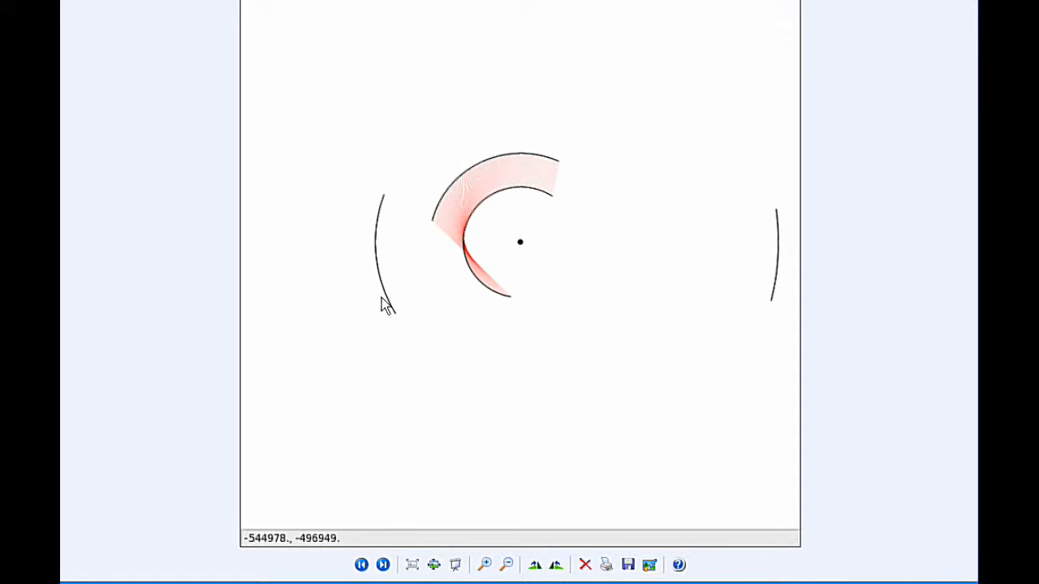
mouse_move(470, 260)
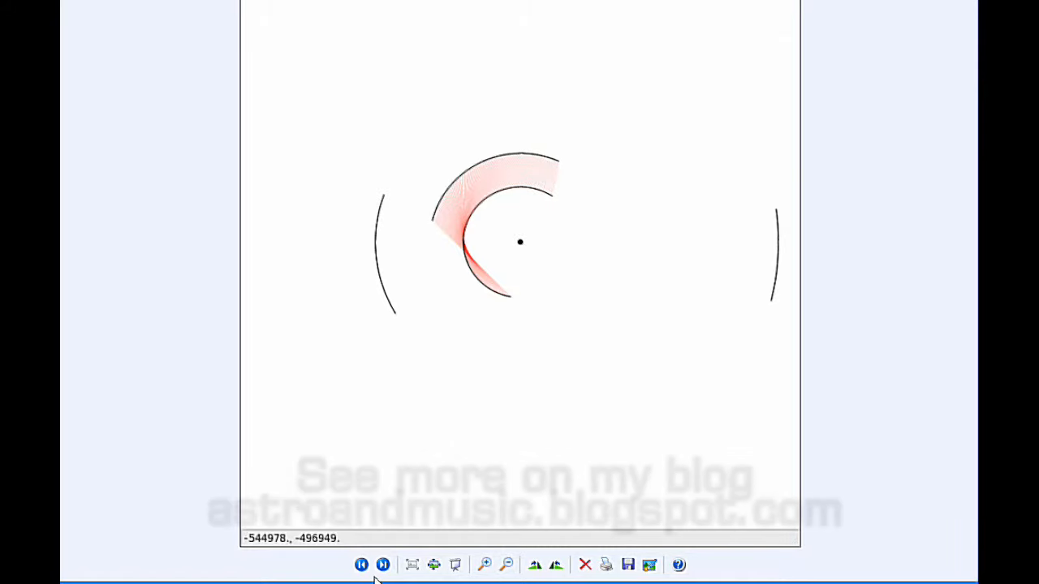
mouse_move(383, 565)
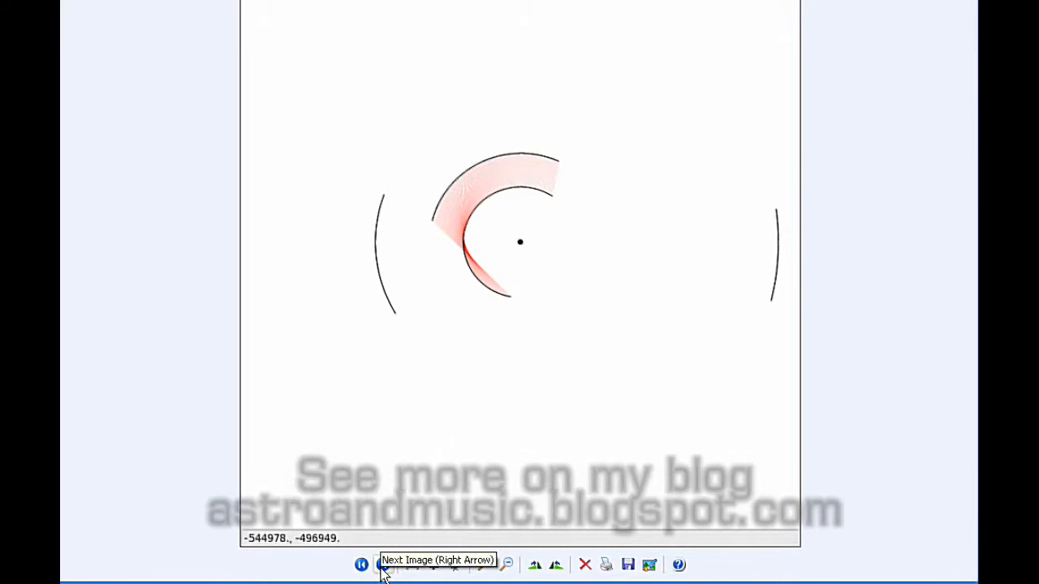
Advance three ribbon plots, linking the inner orbit to successively outer moon arcs
click(383, 565)
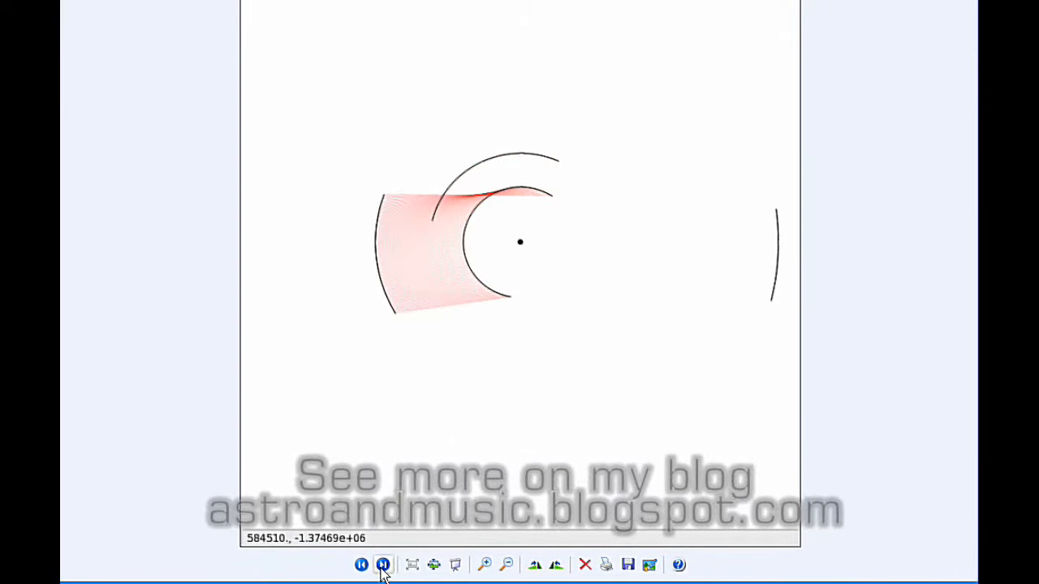
click(383, 565)
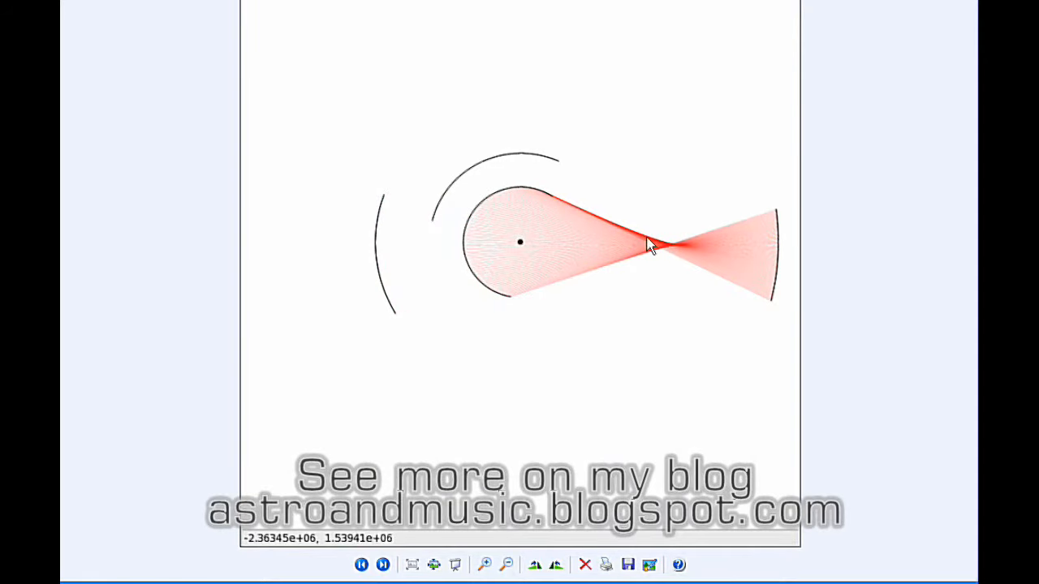
click(383, 565)
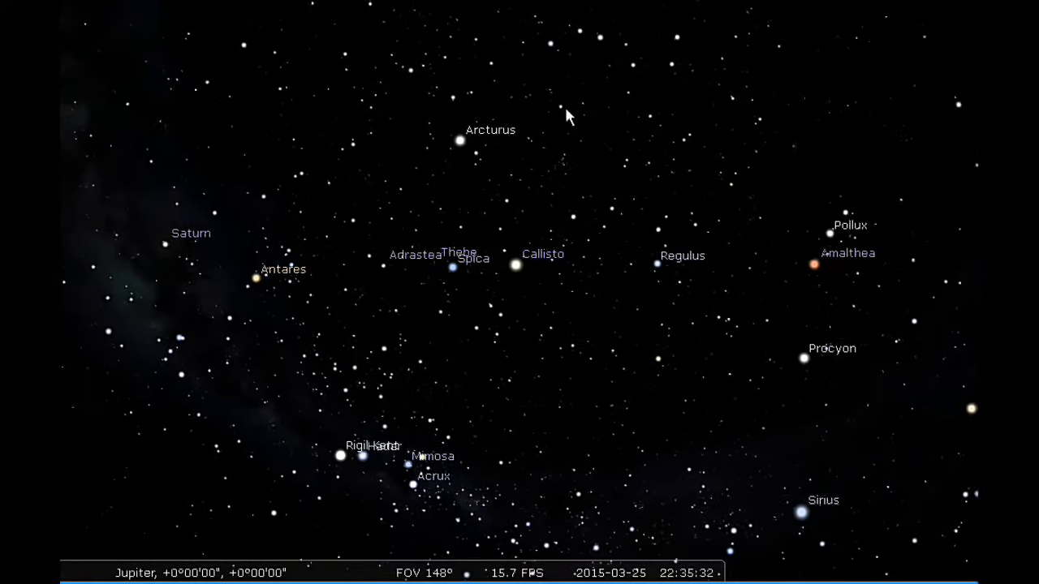
Speed up simulated time so it runs past midnight into 26 March 2015
click(620, 562)
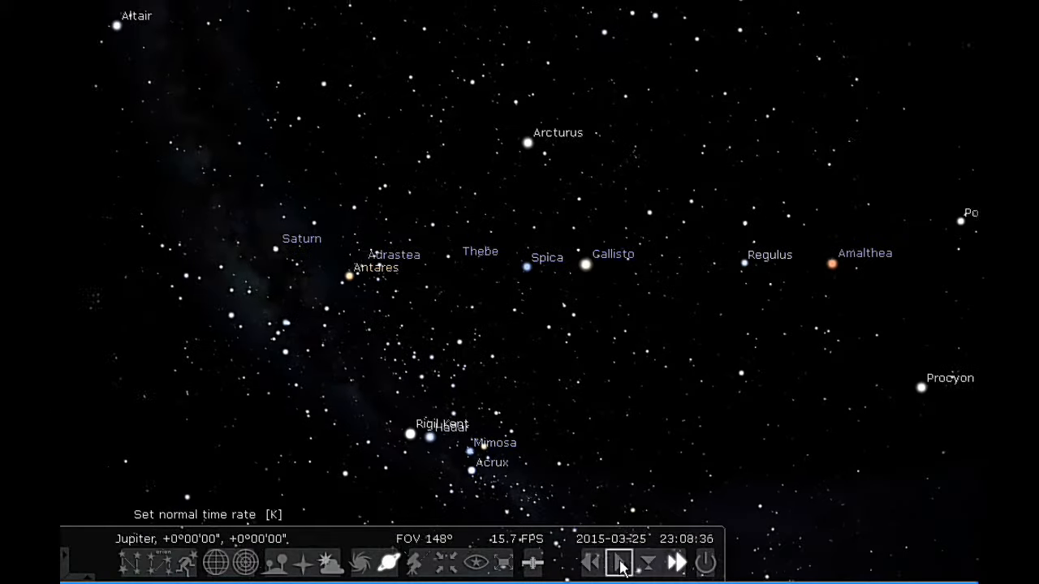
click(677, 562)
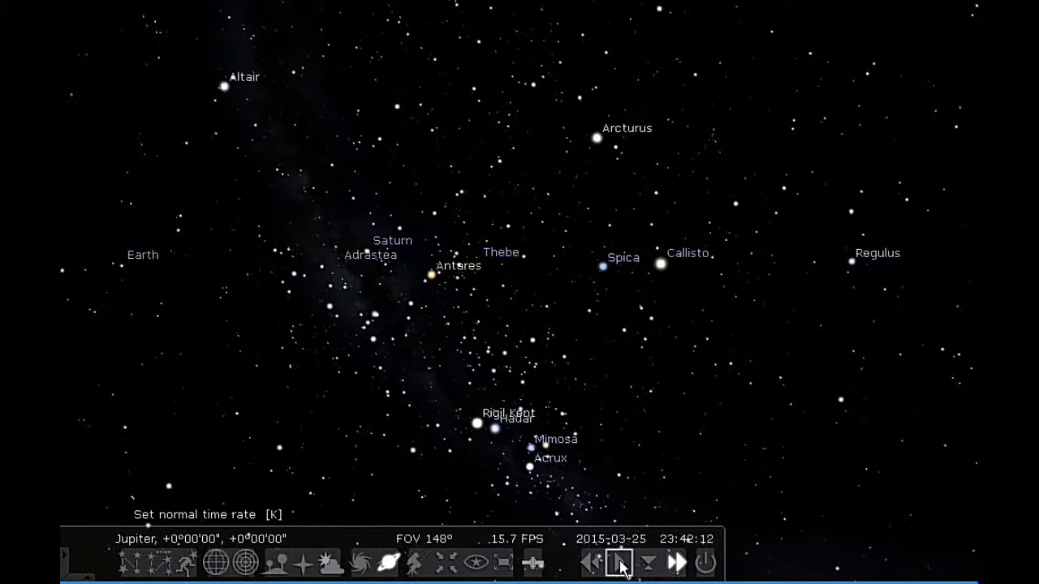
click(620, 563)
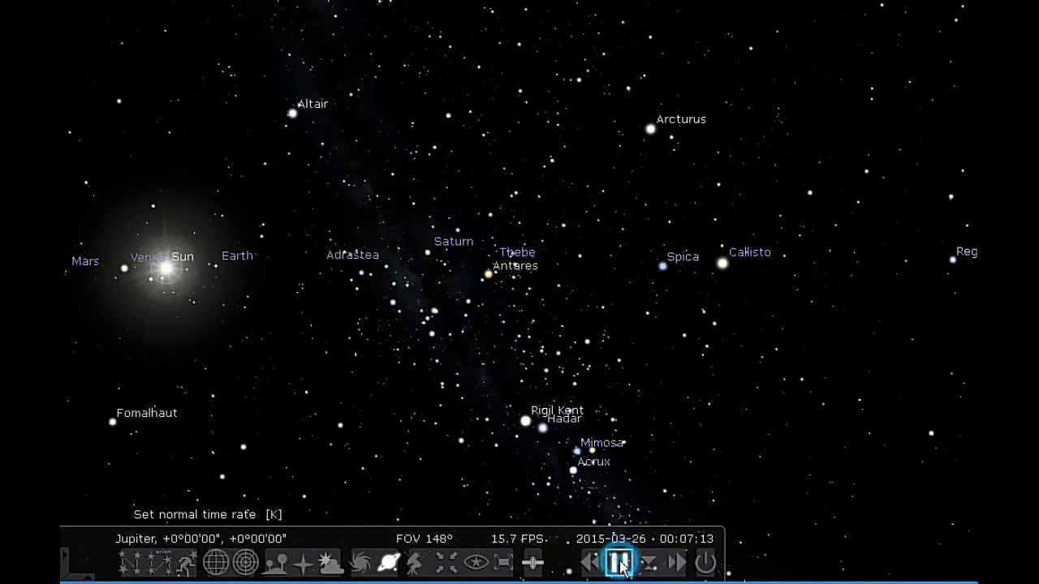